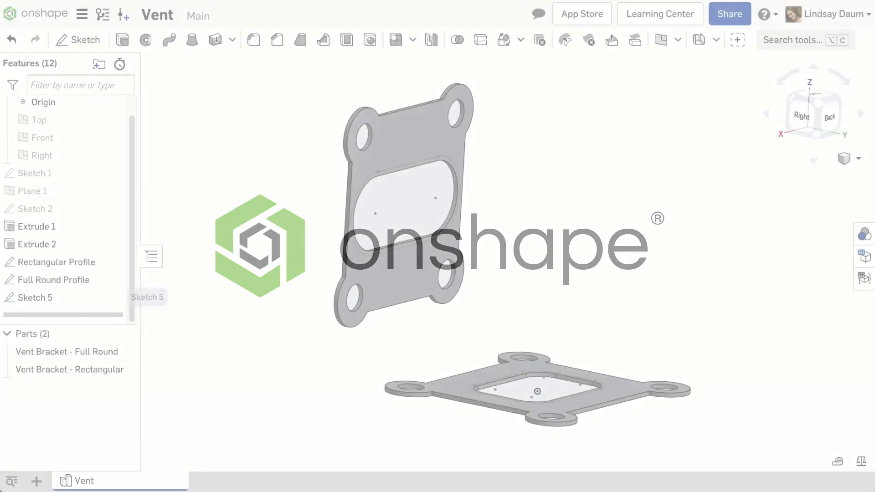
- Loft the Full Round Profile to the Rectangular Profile and set the end profile condition
click(192, 39)
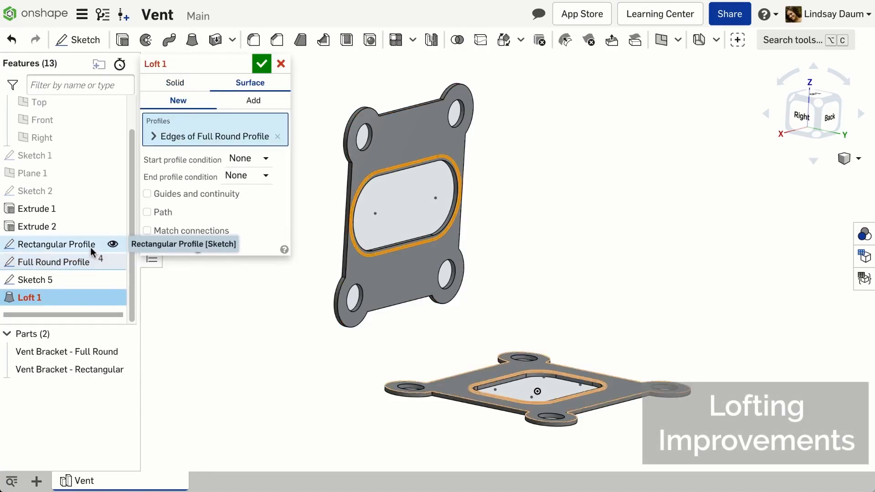
click(245, 231)
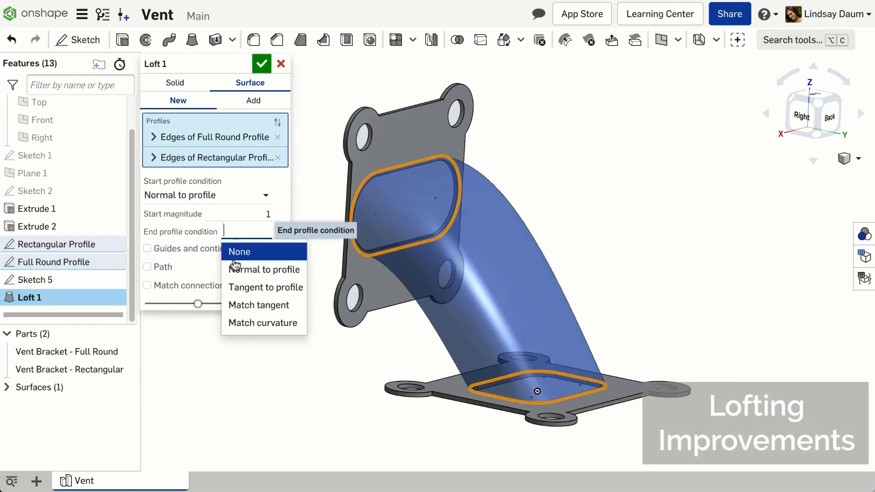
click(261, 63)
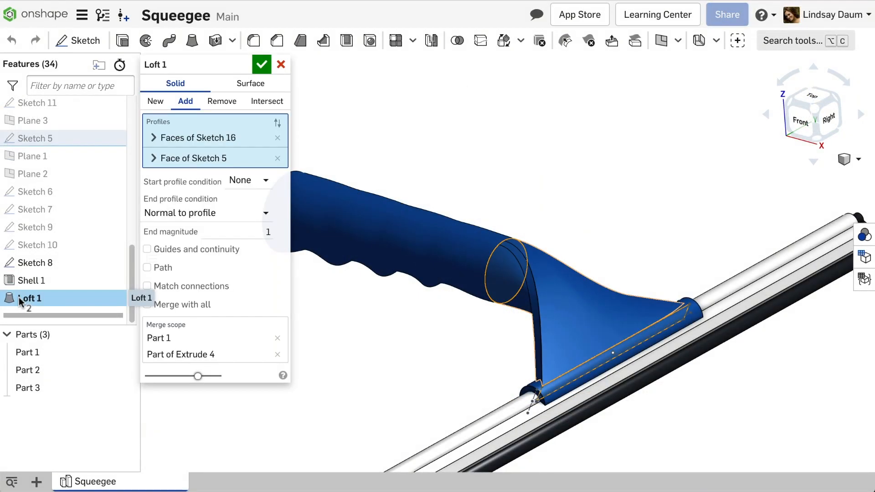
- Match handle loft connections via a Sketch 16 vertex, then enable Match connections on the bottle loft
click(147, 285)
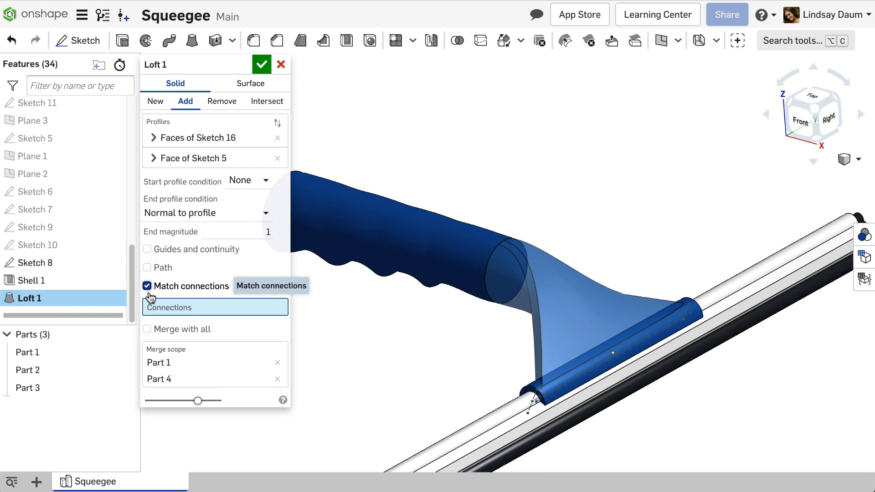
click(541, 388)
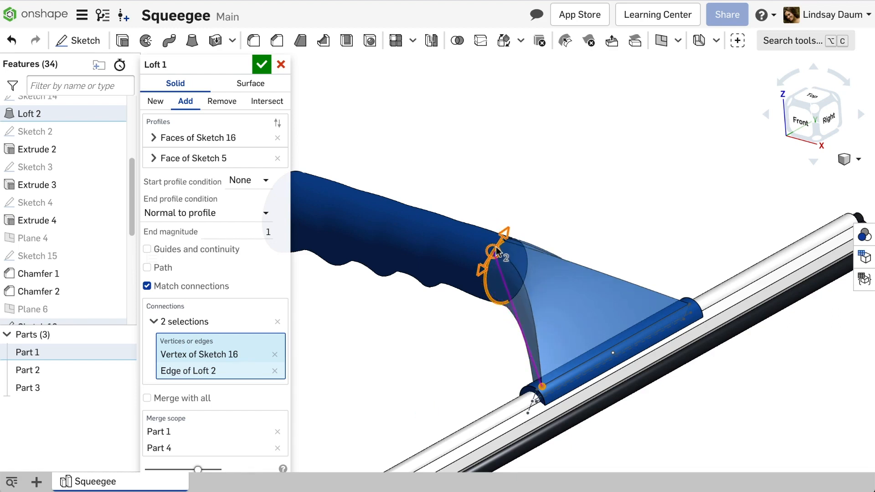
click(261, 64)
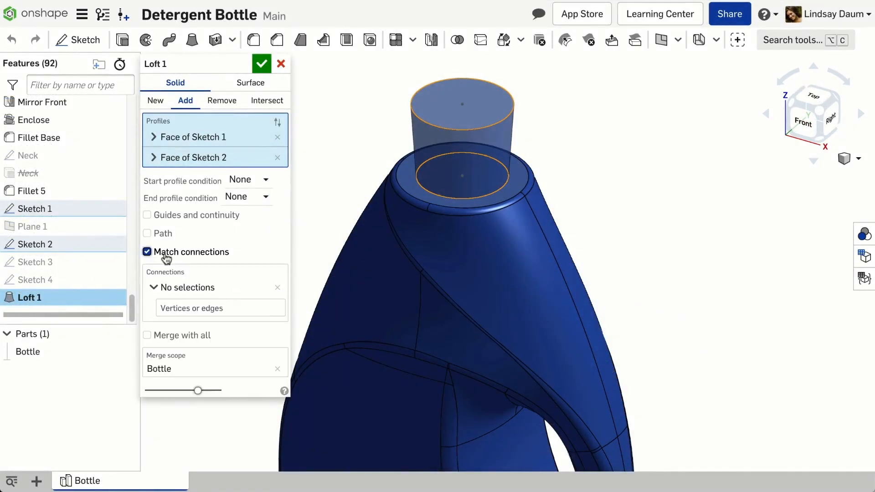
click(440, 199)
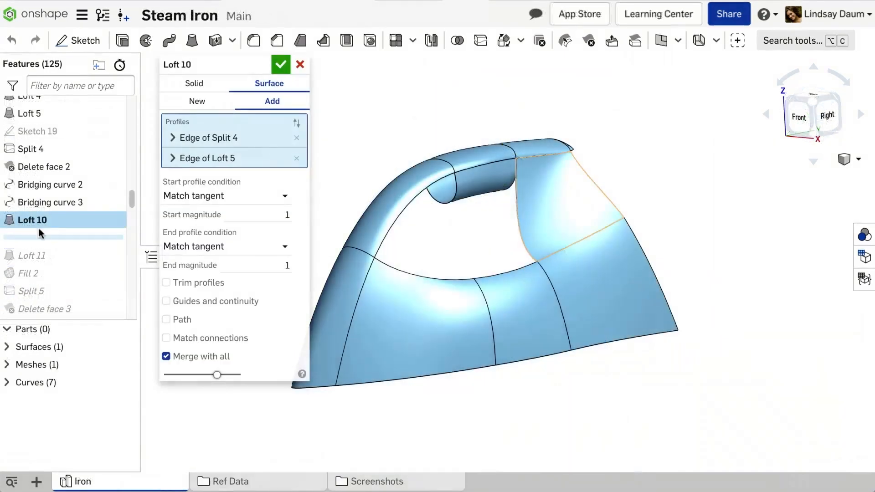
- In Loft 10, match vertices from Split 4 and Loft 3 and enable Trim profiles
click(167, 338)
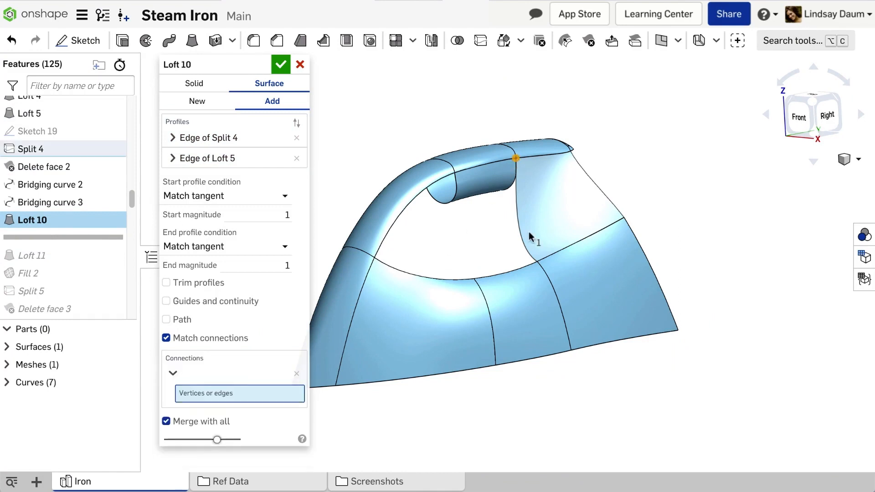
click(569, 150)
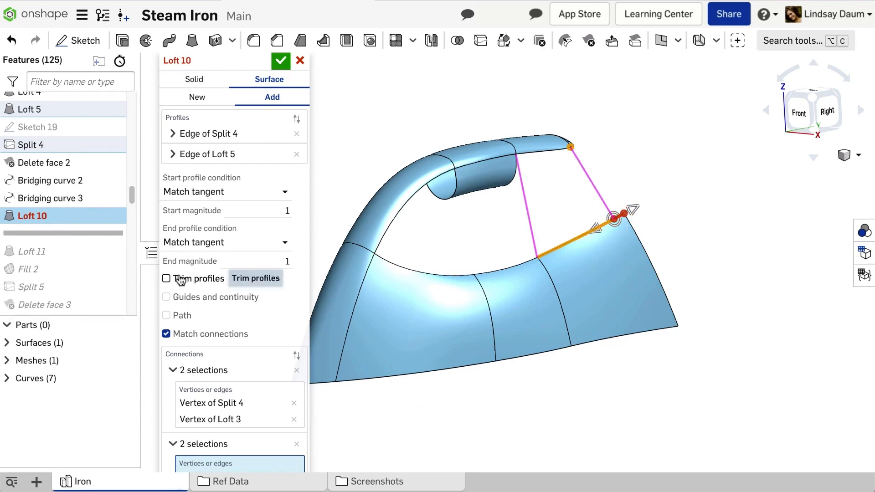
click(281, 60)
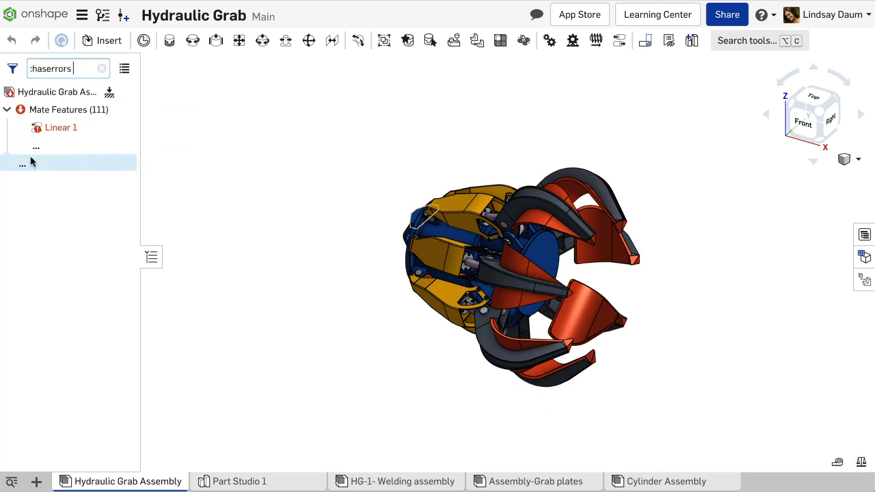
- Show filter keywords and search ':assembly cylinder' to list only Cylinder Assembly subassemblies
click(12, 68)
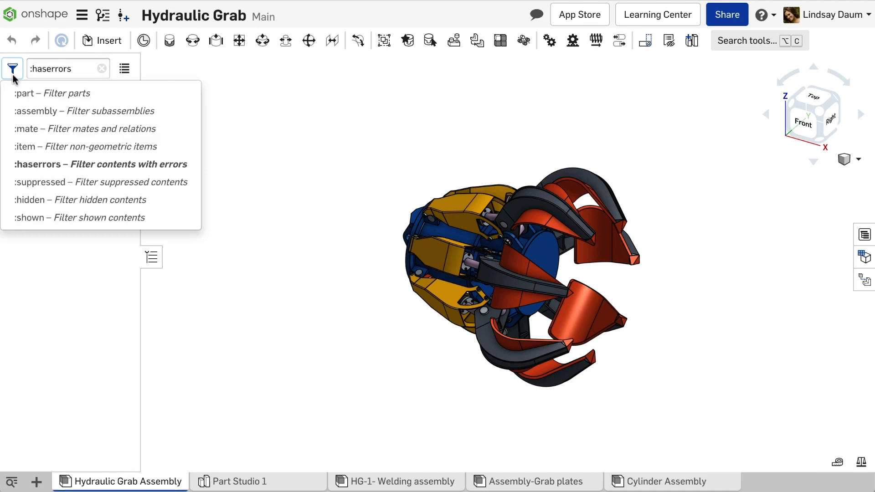
text(:assembly c)
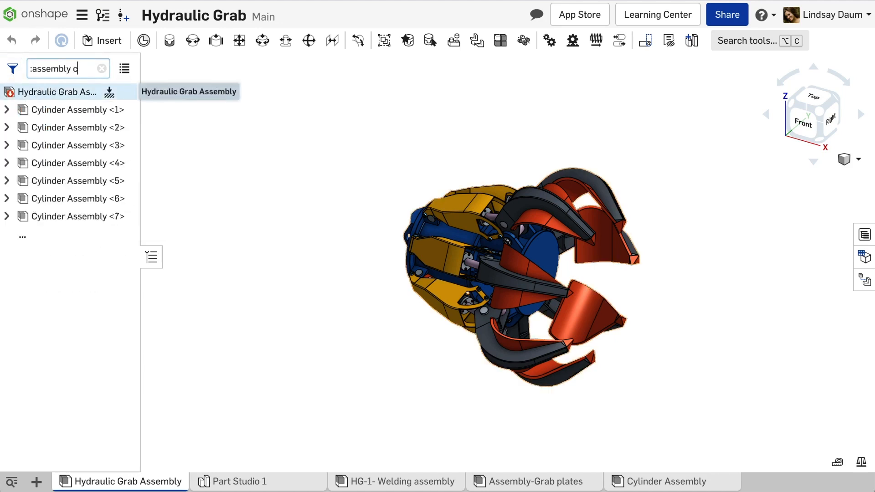
text(ylinc)
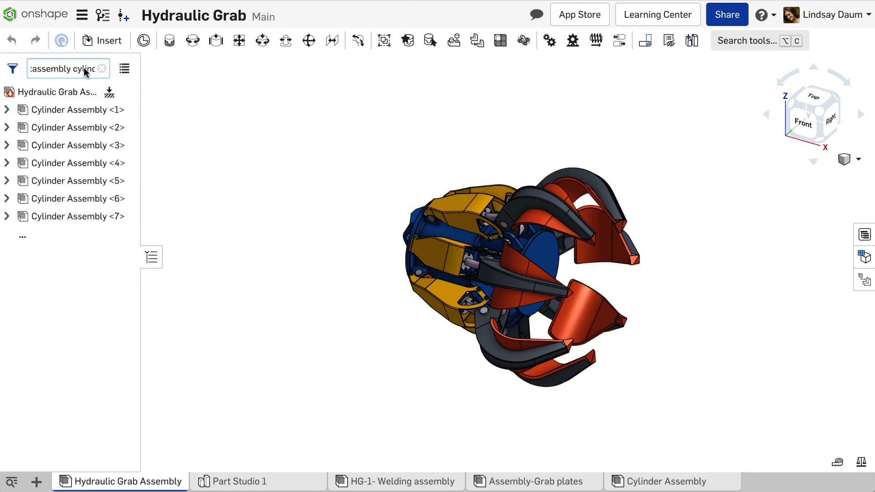